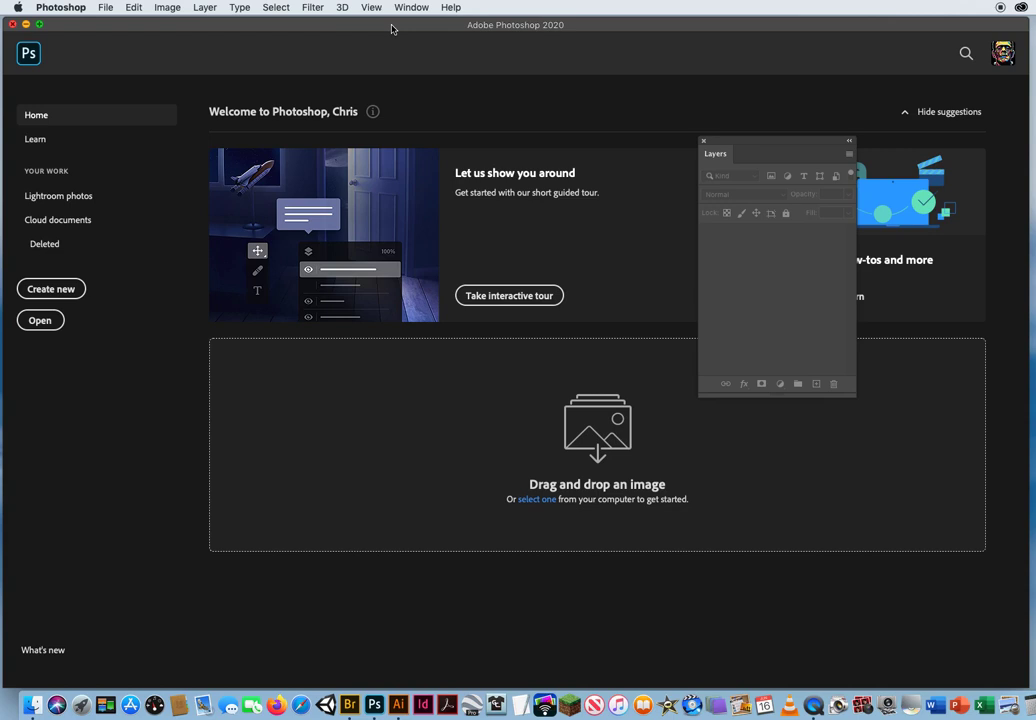
{"action": "mouse_move", "coordinate": [364, 30]}
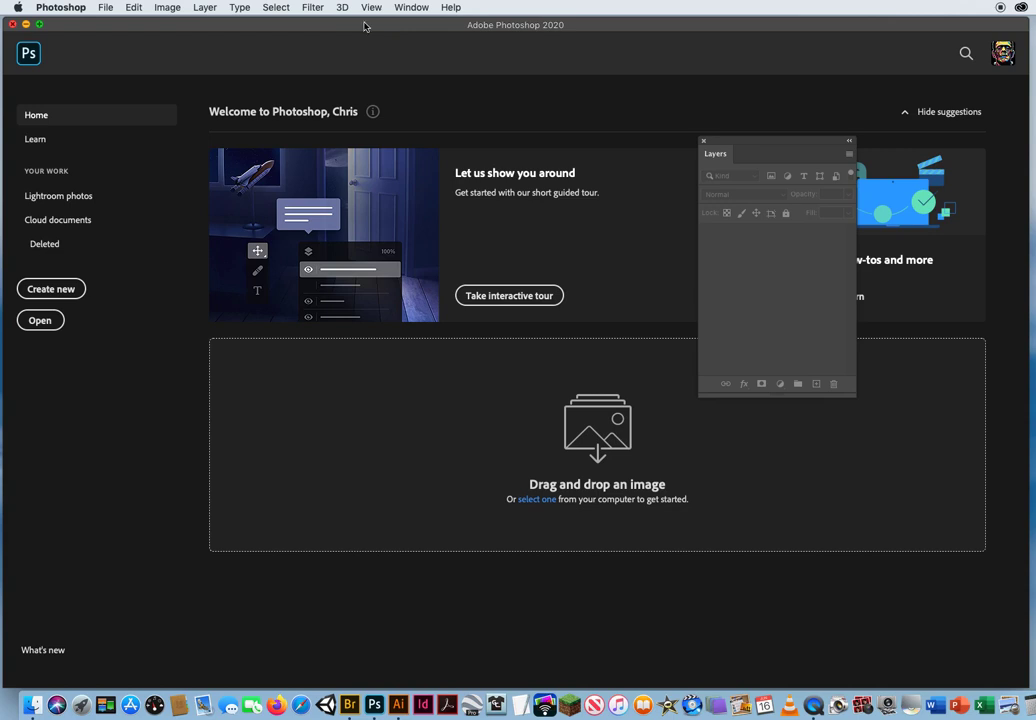
- Open the photo 2 Too Yellow.JPG from the computer for editing
{"action": "left_click", "coordinate": [124, 8]}
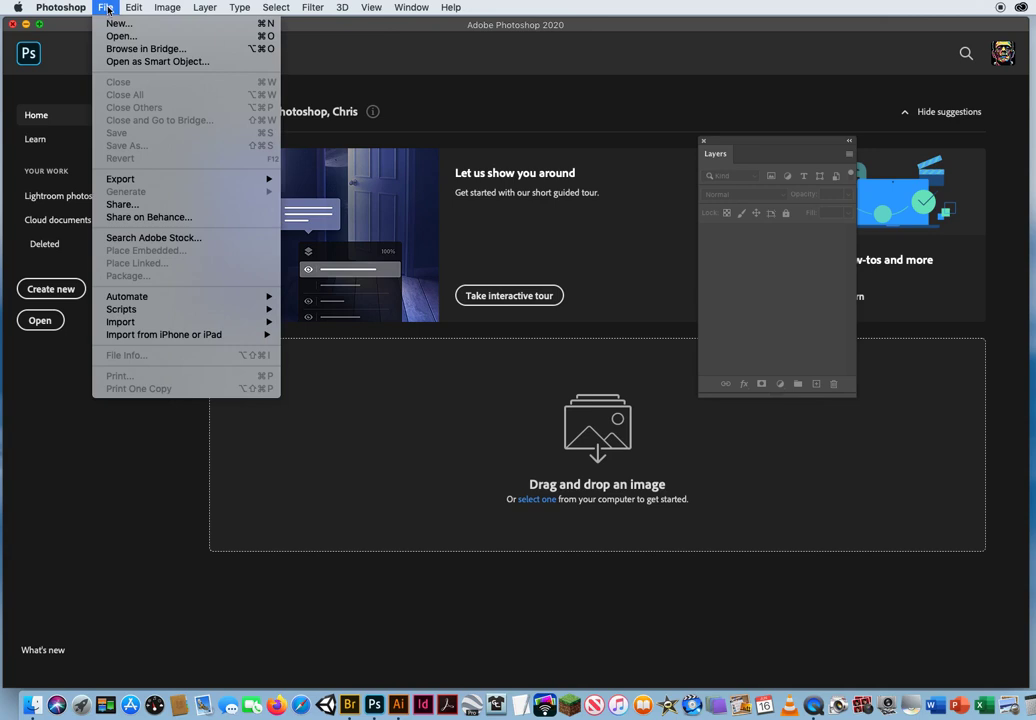
{"action": "left_click", "coordinate": [116, 40]}
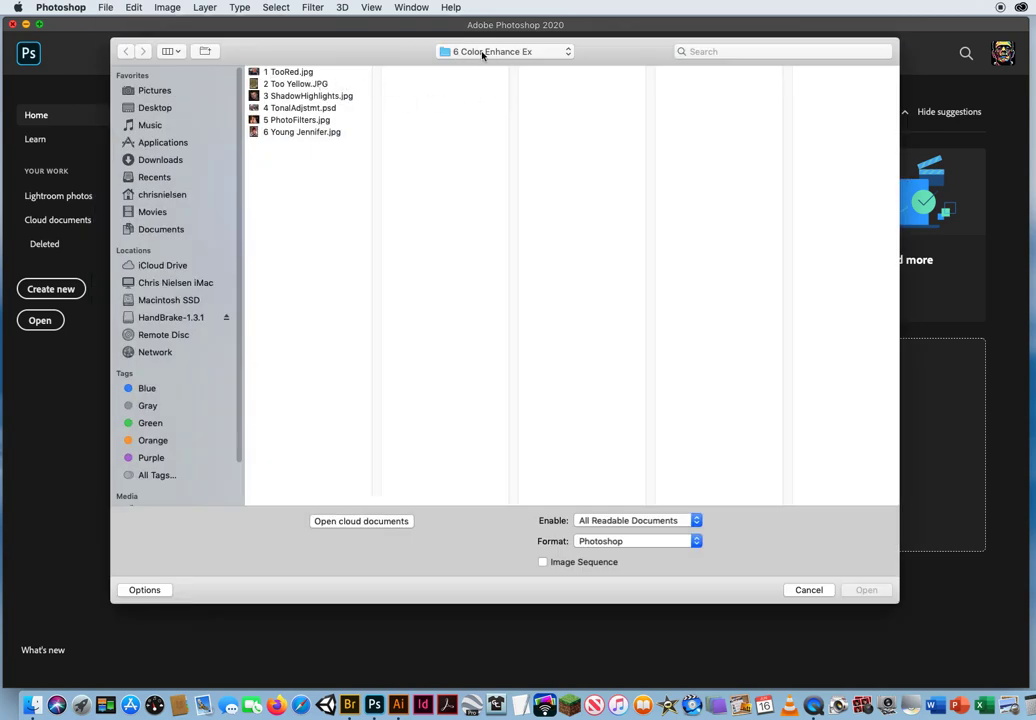
{"action": "left_click", "coordinate": [296, 84]}
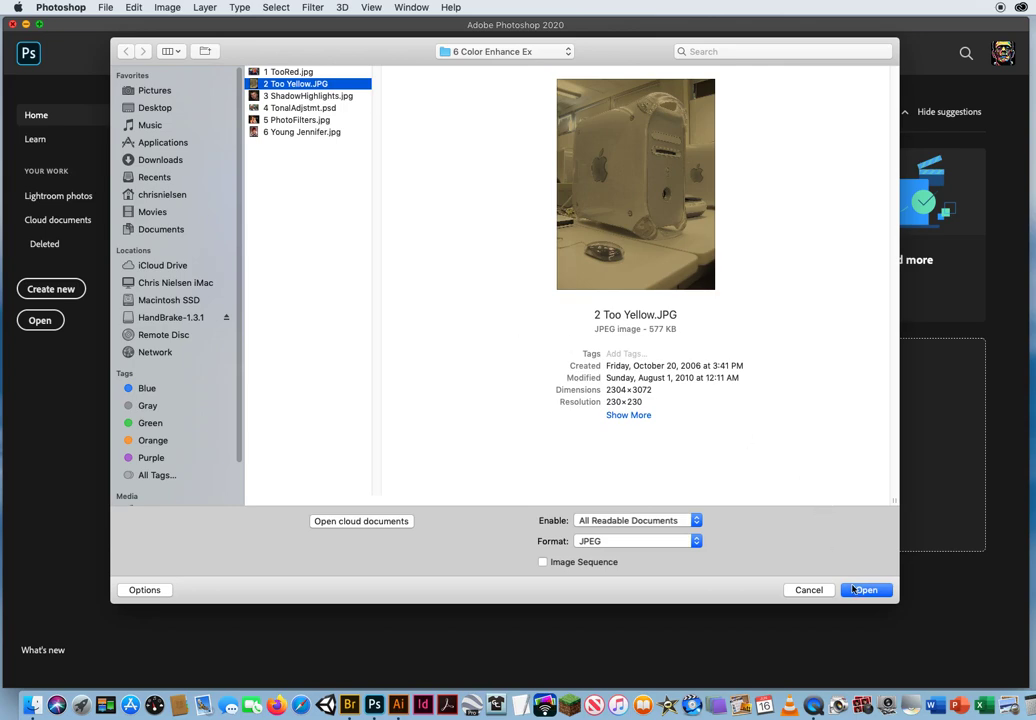
{"action": "left_click", "coordinate": [866, 590]}
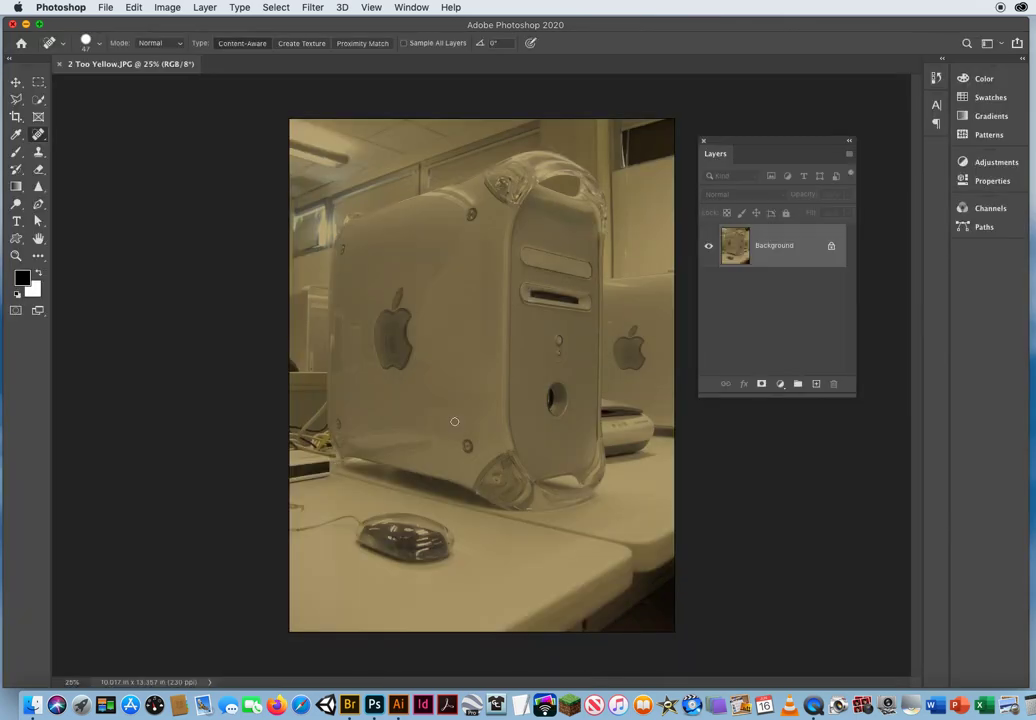
{"action": "mouse_move", "coordinate": [720, 550]}
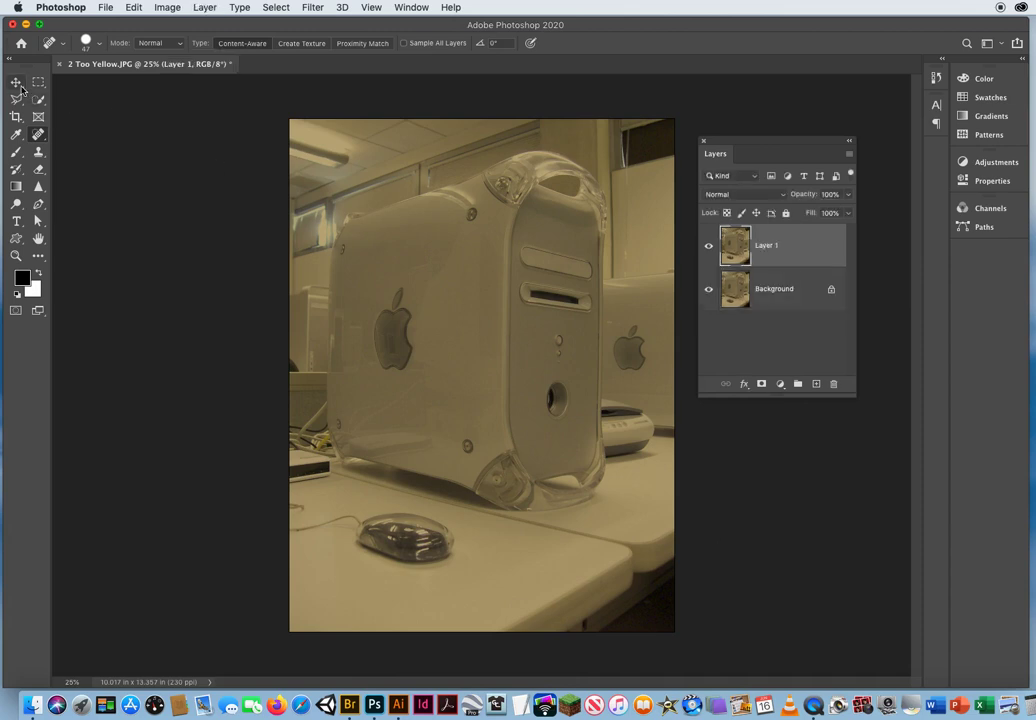
{"action": "left_click", "coordinate": [12, 84]}
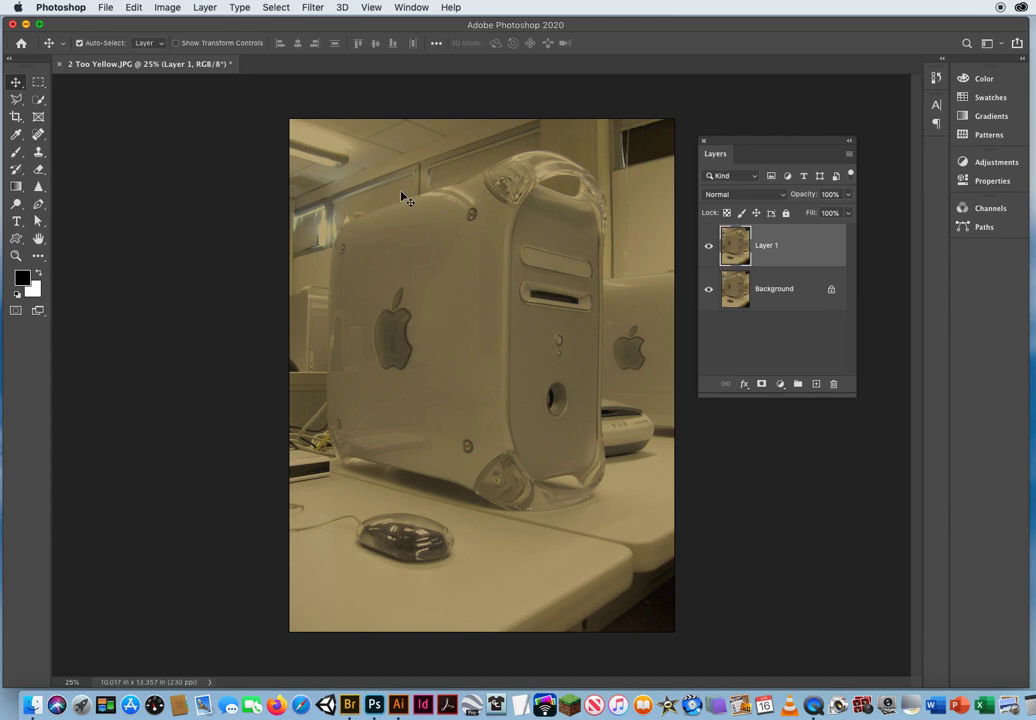
{"action": "mouse_move", "coordinate": [434, 388]}
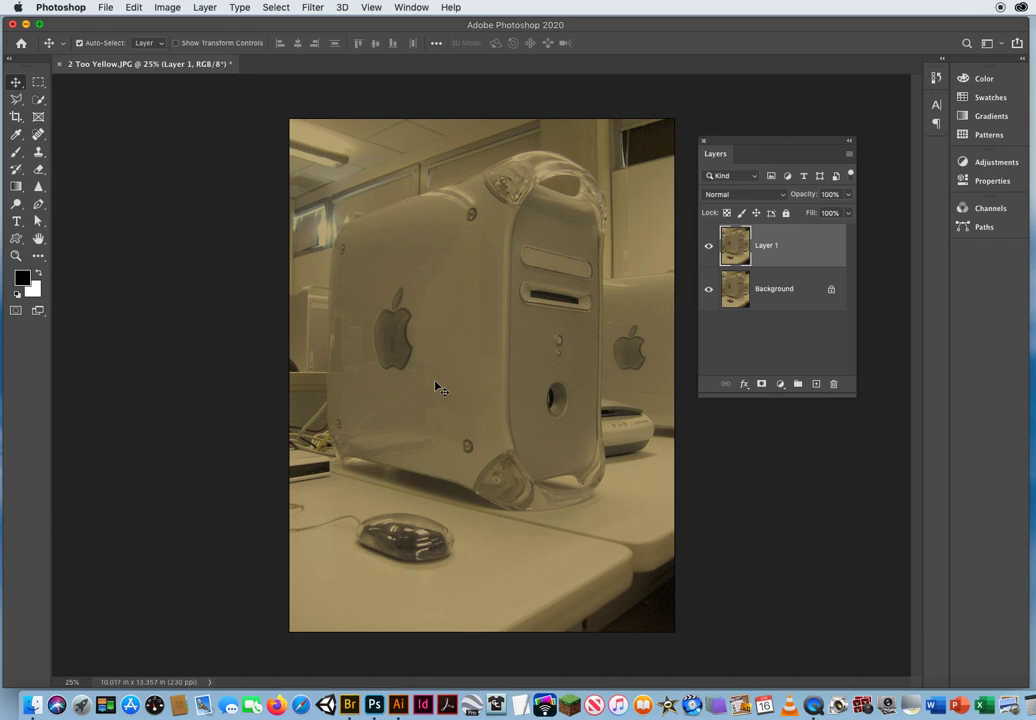
{"action": "mouse_move", "coordinate": [416, 404]}
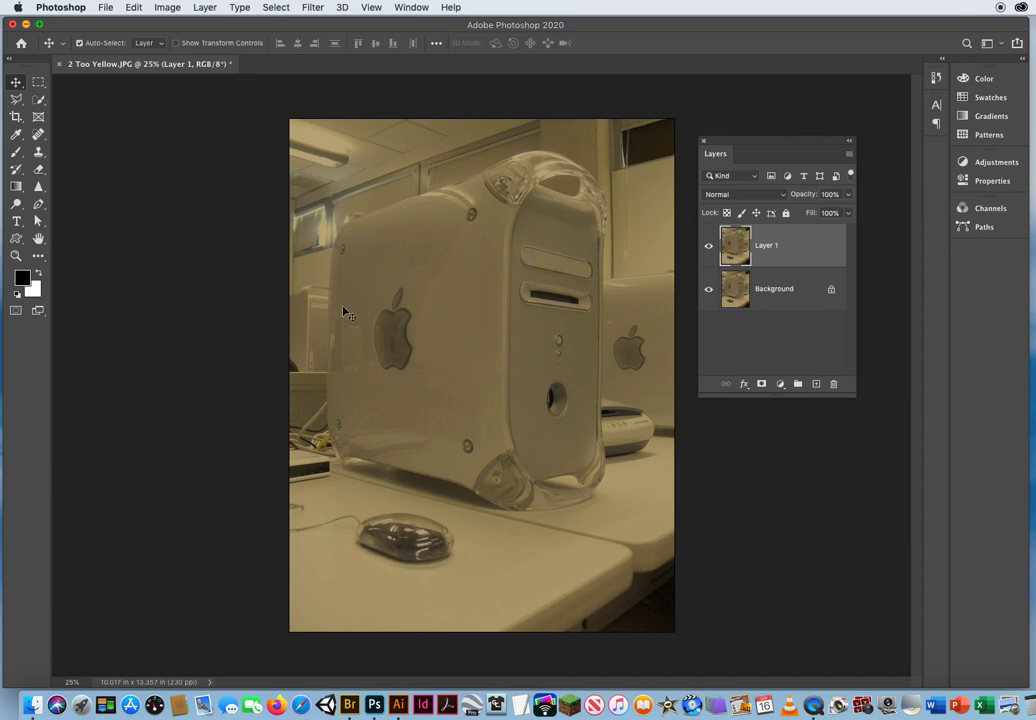
{"action": "mouse_move", "coordinate": [344, 206]}
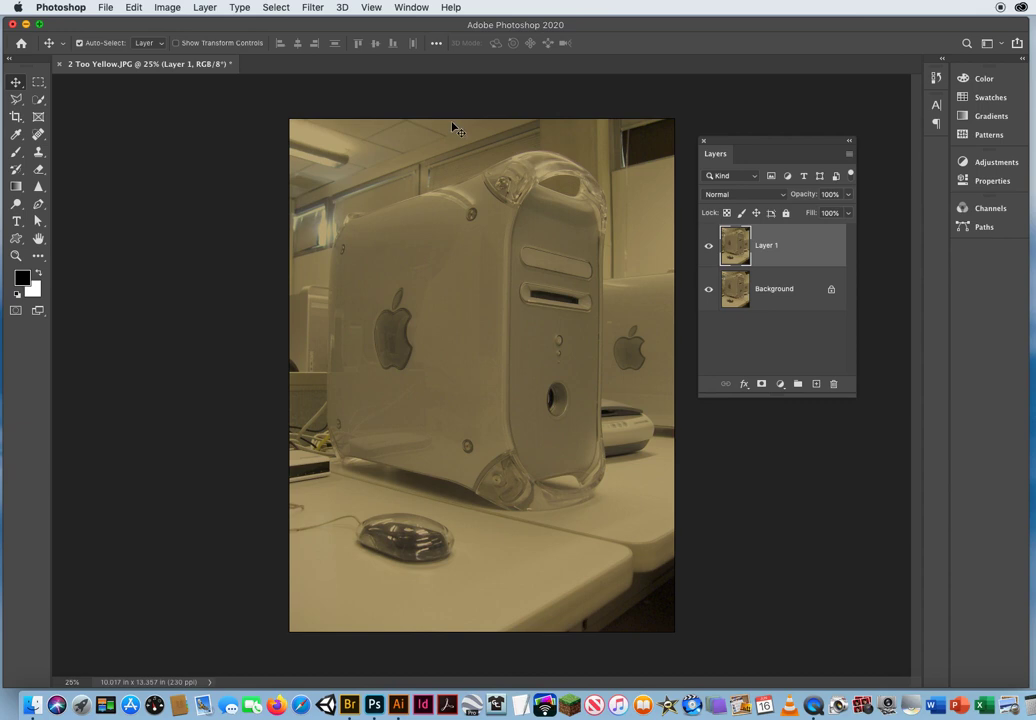
{"action": "mouse_move", "coordinate": [414, 460]}
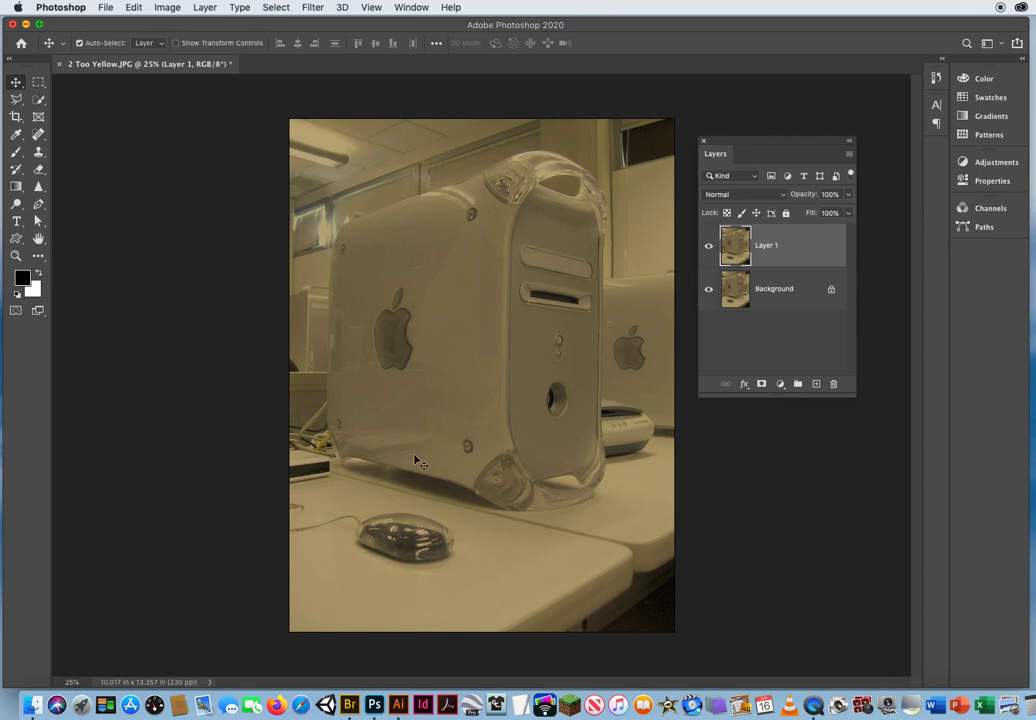
{"action": "mouse_move", "coordinate": [428, 354]}
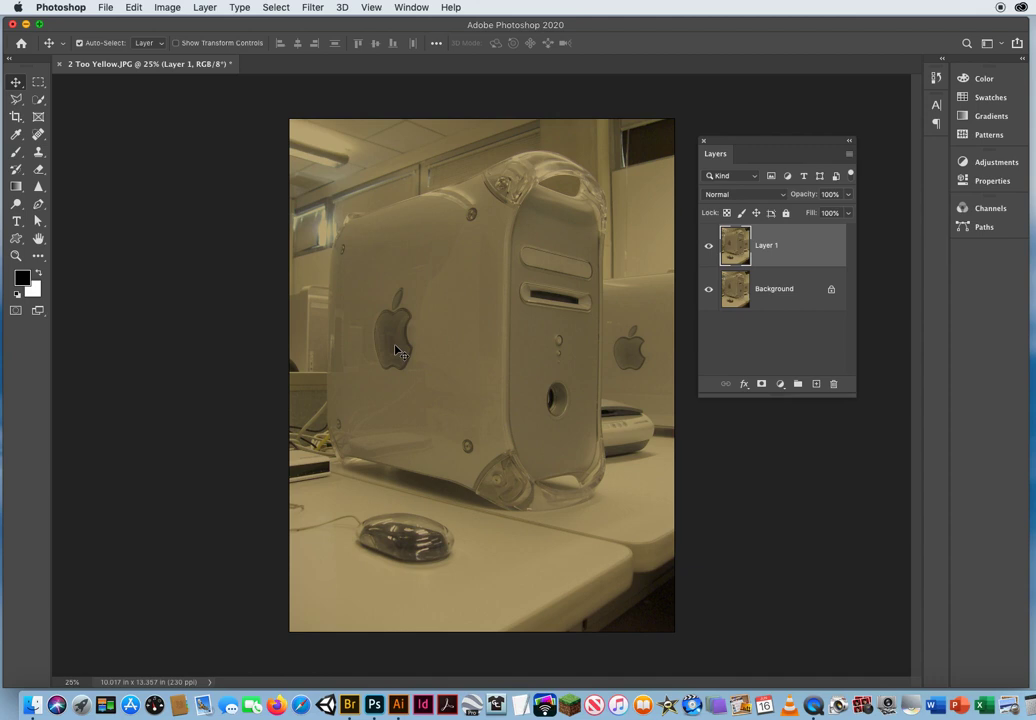
{"action": "mouse_move", "coordinate": [318, 140]}
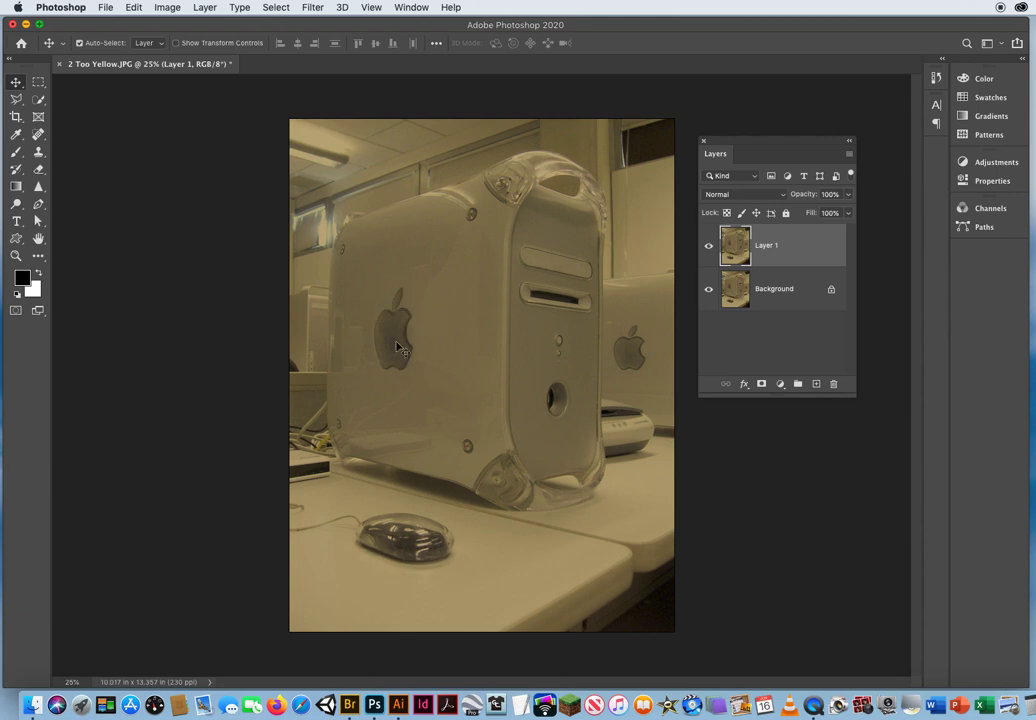
{"action": "mouse_move", "coordinate": [384, 336]}
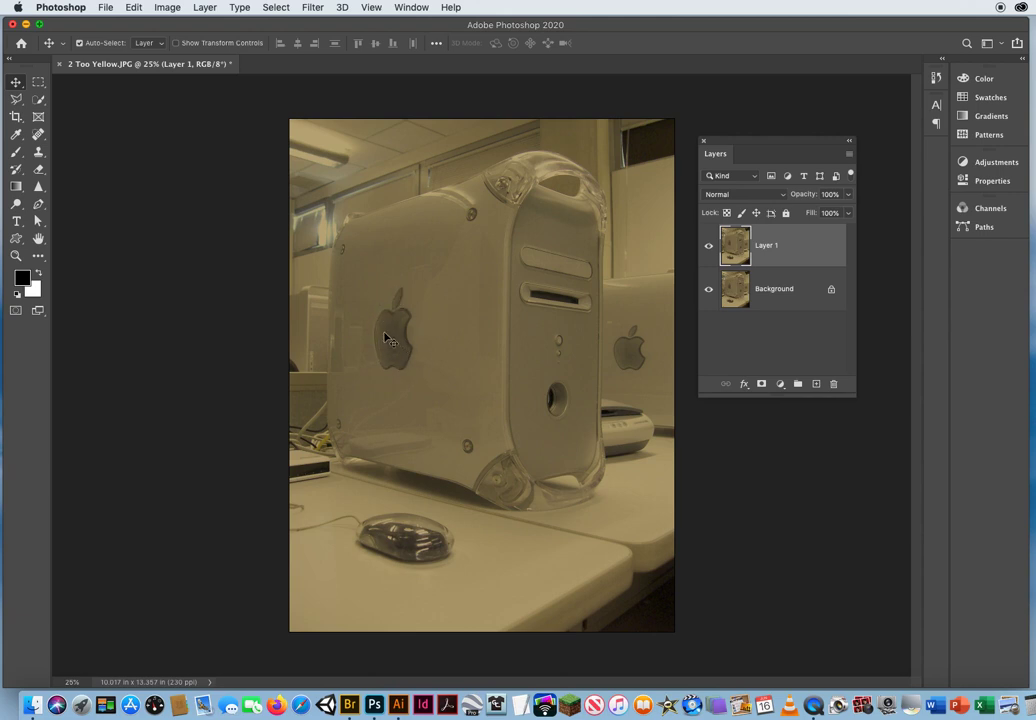
{"action": "left_click", "coordinate": [168, 8]}
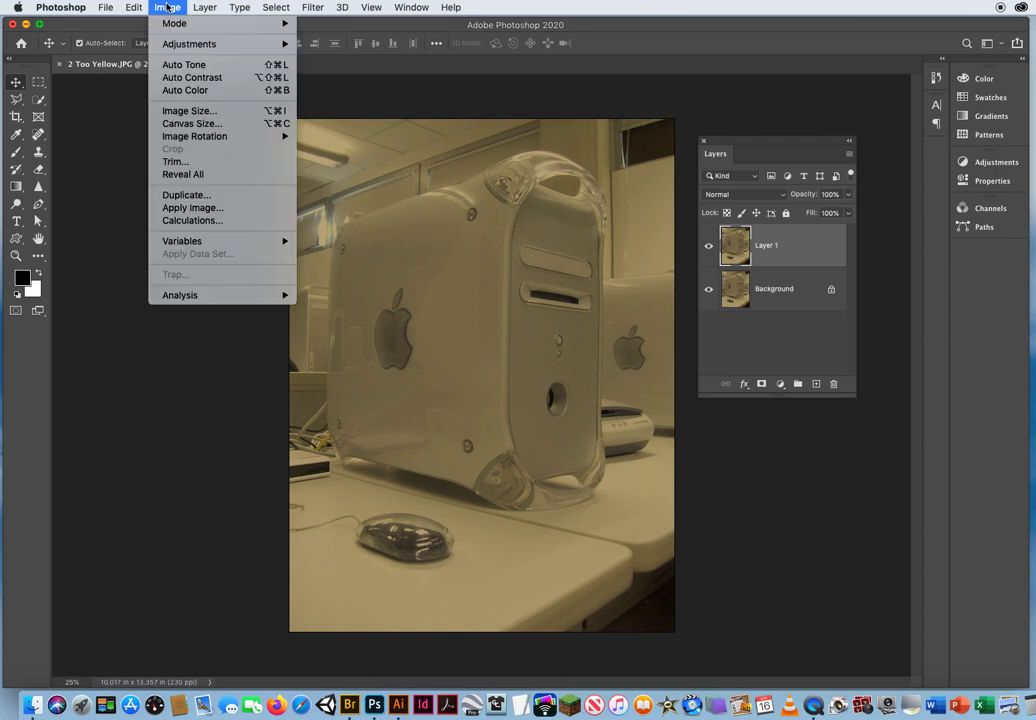
{"action": "mouse_move", "coordinate": [188, 90]}
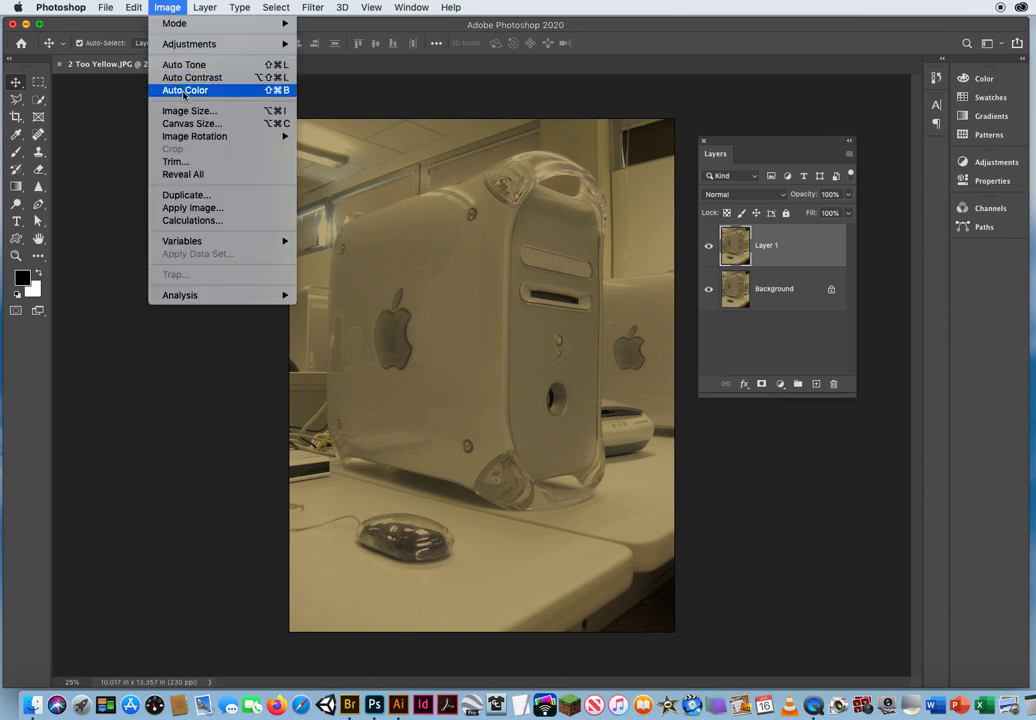
{"action": "left_click", "coordinate": [182, 94]}
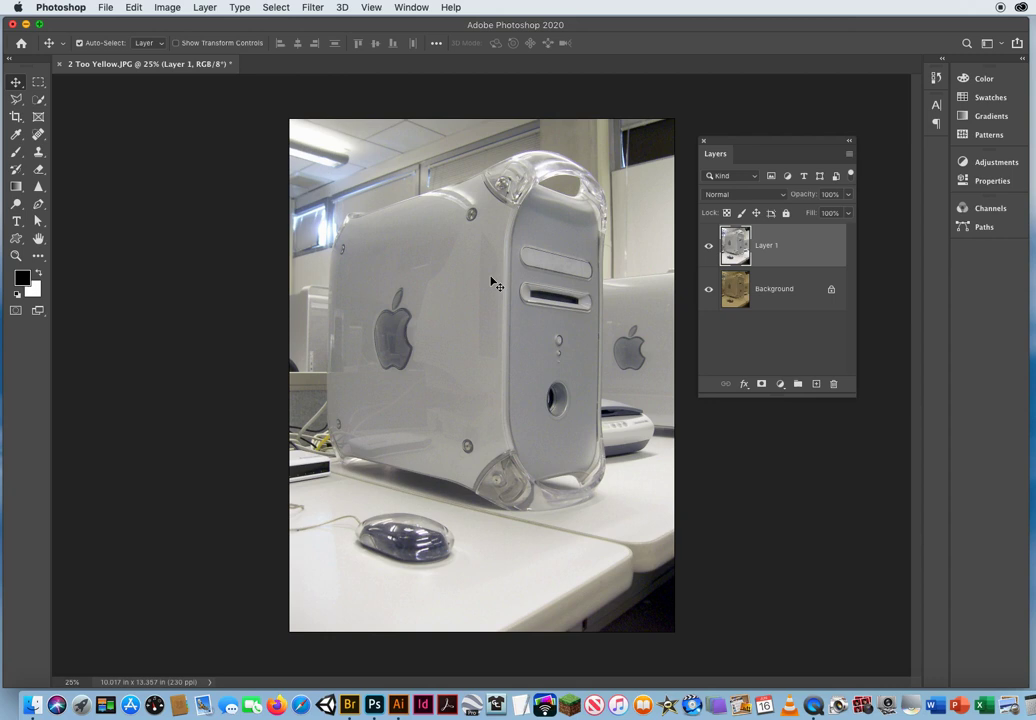
{"action": "mouse_move", "coordinate": [384, 304]}
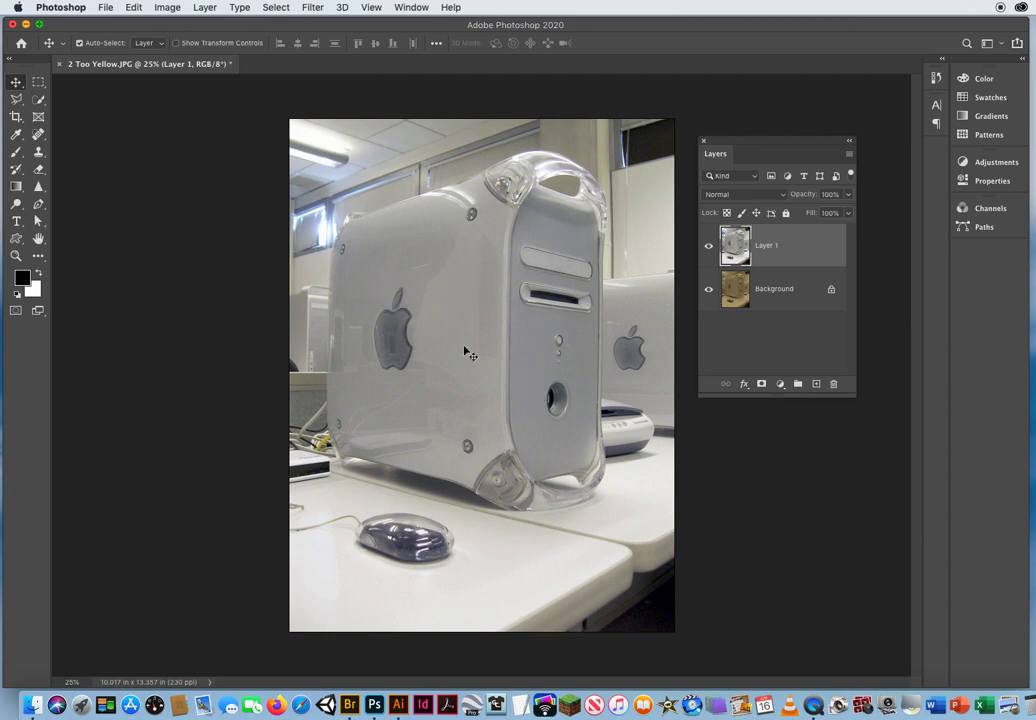
{"action": "mouse_move", "coordinate": [408, 368]}
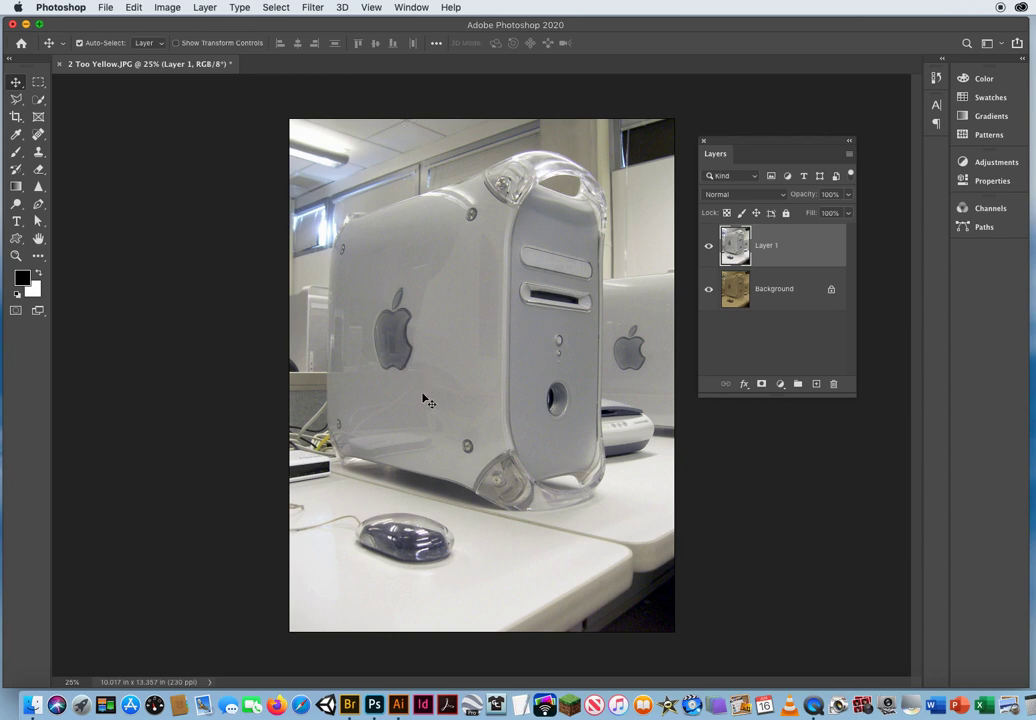
{"action": "mouse_move", "coordinate": [496, 320]}
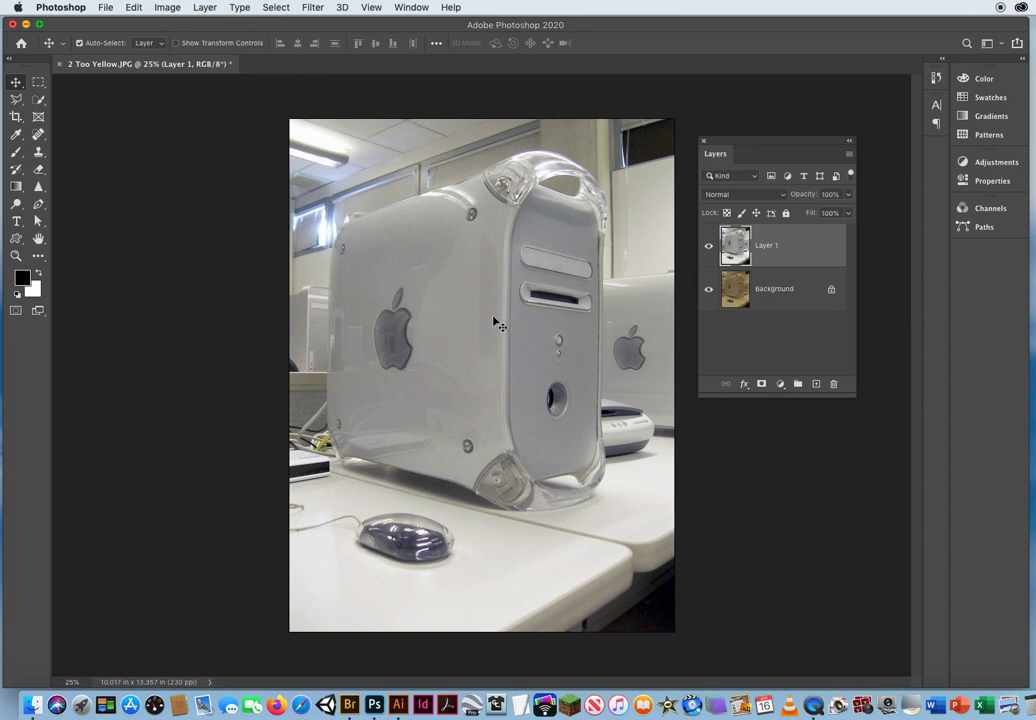
{"action": "left_click", "coordinate": [706, 244]}
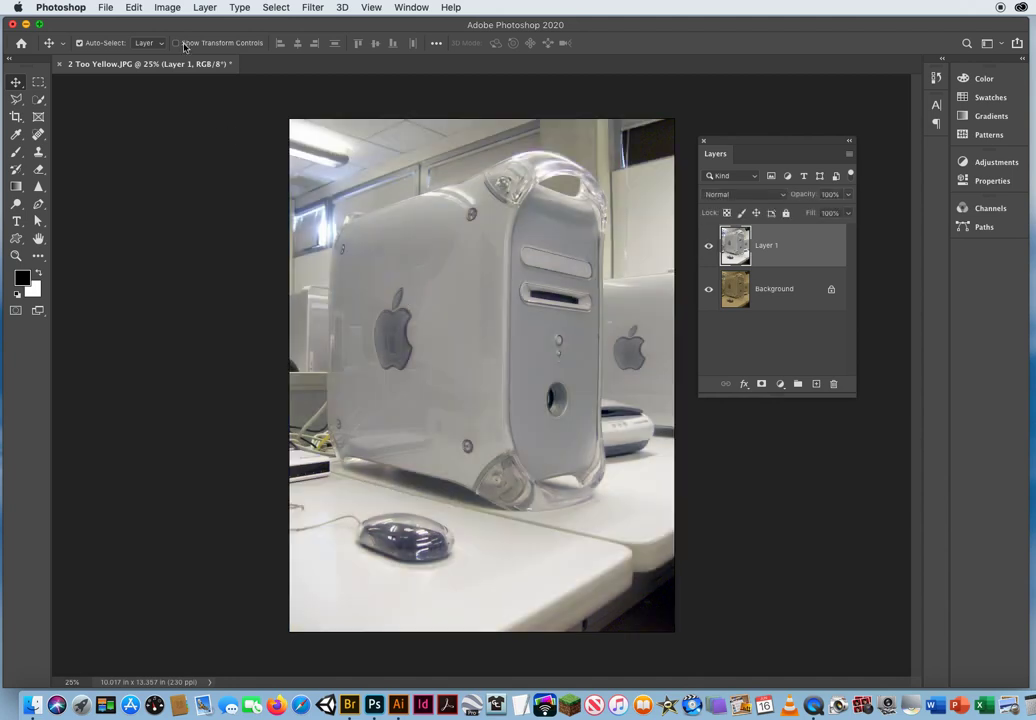
{"action": "left_click", "coordinate": [166, 8]}
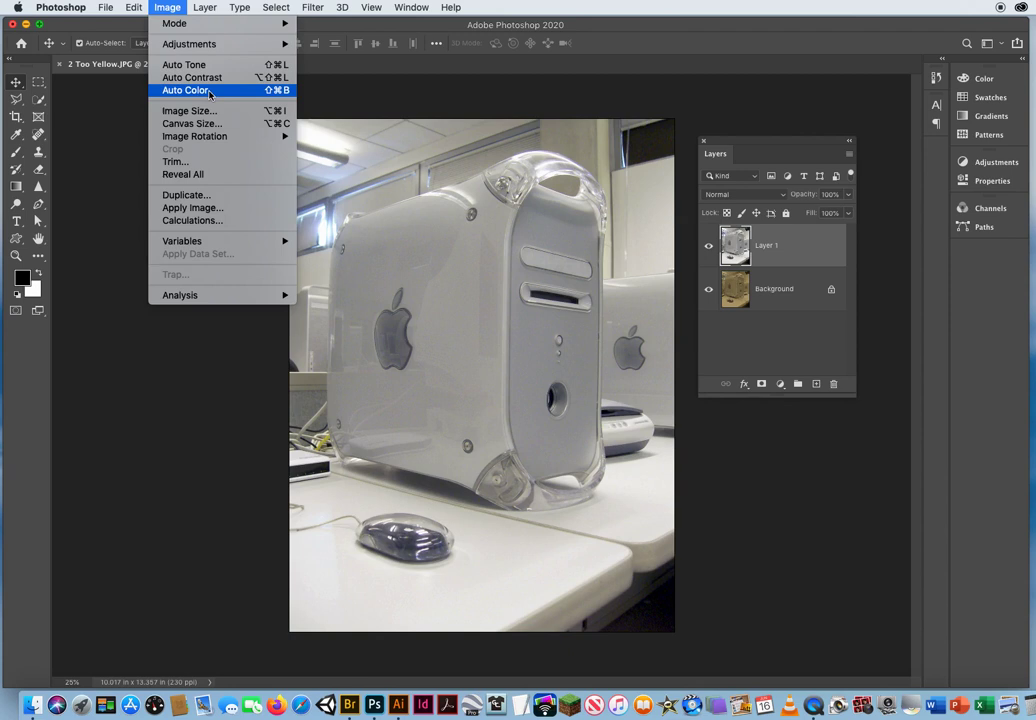
{"action": "left_click", "coordinate": [204, 94]}
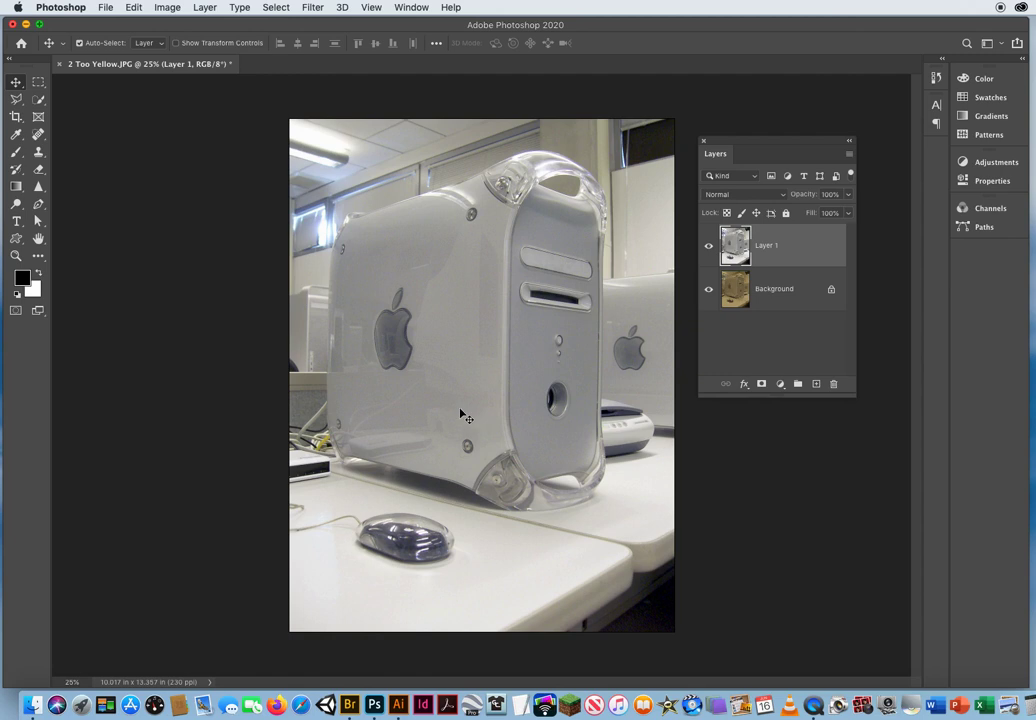
- Apply Levels with input black 48, gamma 1.17 and white 236 to the duplicate layer
{"action": "left_click", "coordinate": [168, 8]}
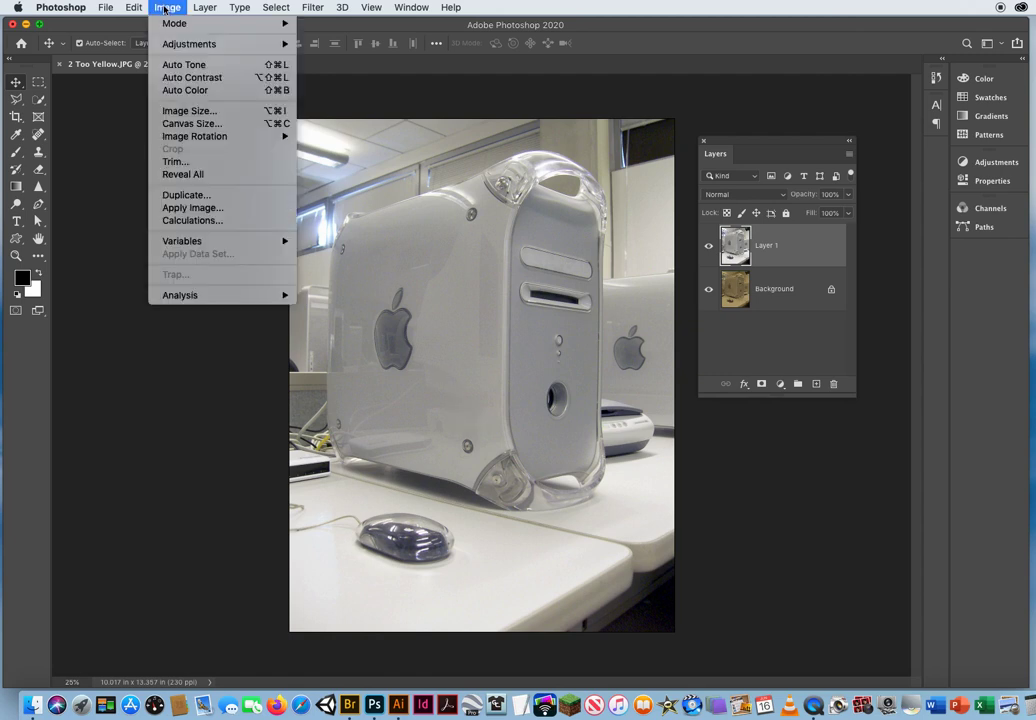
{"action": "mouse_move", "coordinate": [200, 44]}
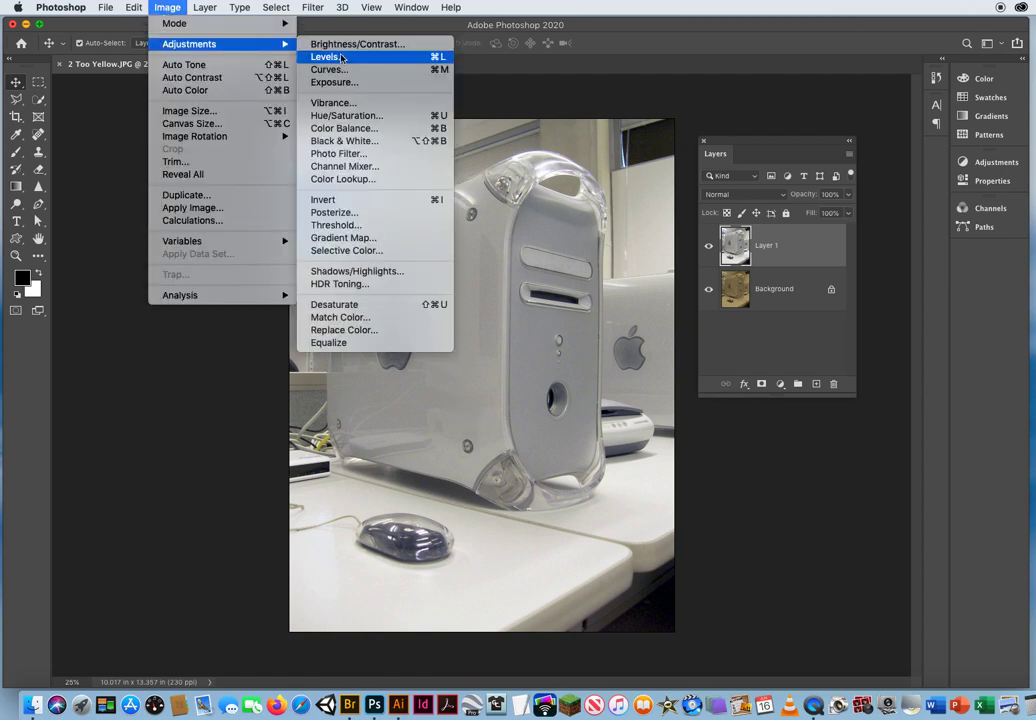
{"action": "left_click", "coordinate": [320, 56]}
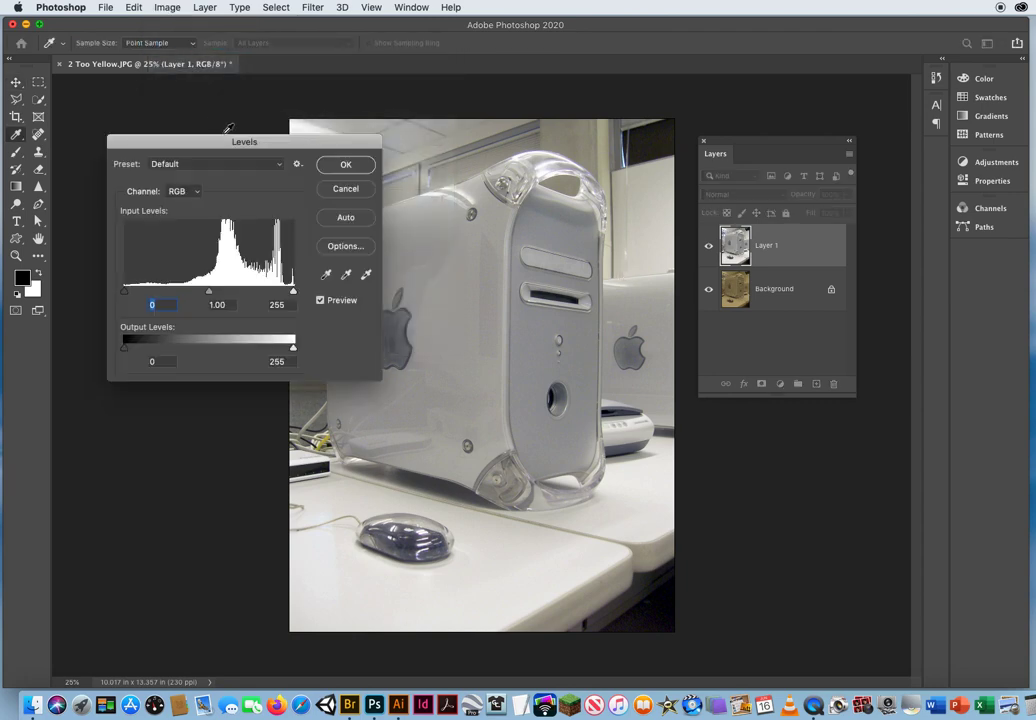
{"action": "left_click_drag", "start_coordinate": [244, 140], "coordinate": [680, 132]}
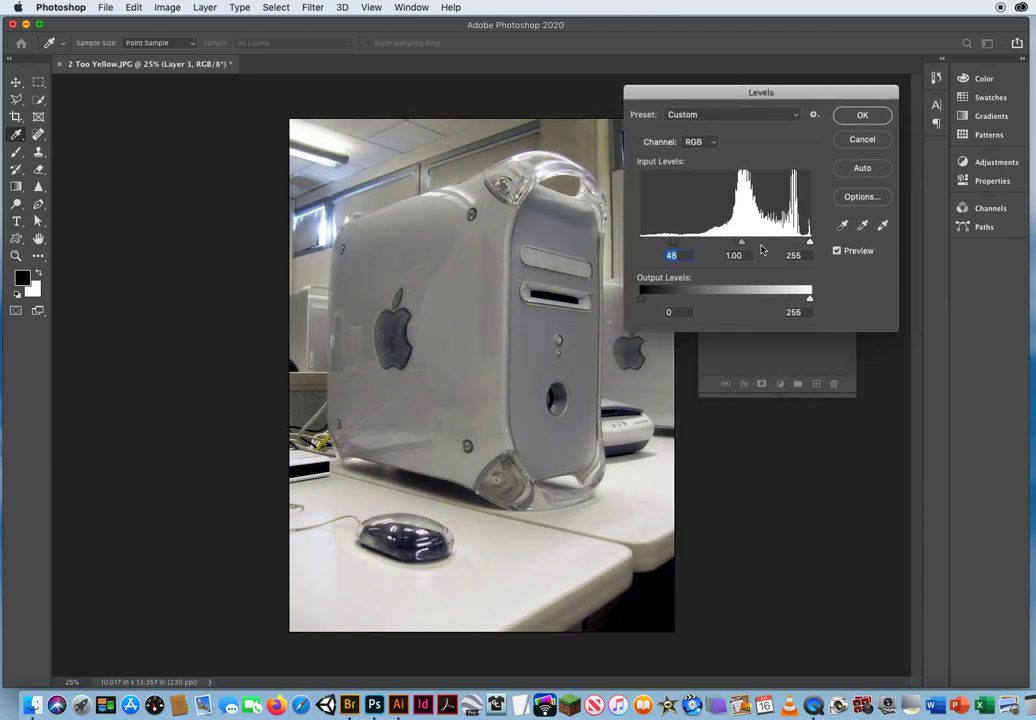
{"action": "left_click_drag", "start_coordinate": [740, 242], "coordinate": [736, 242]}
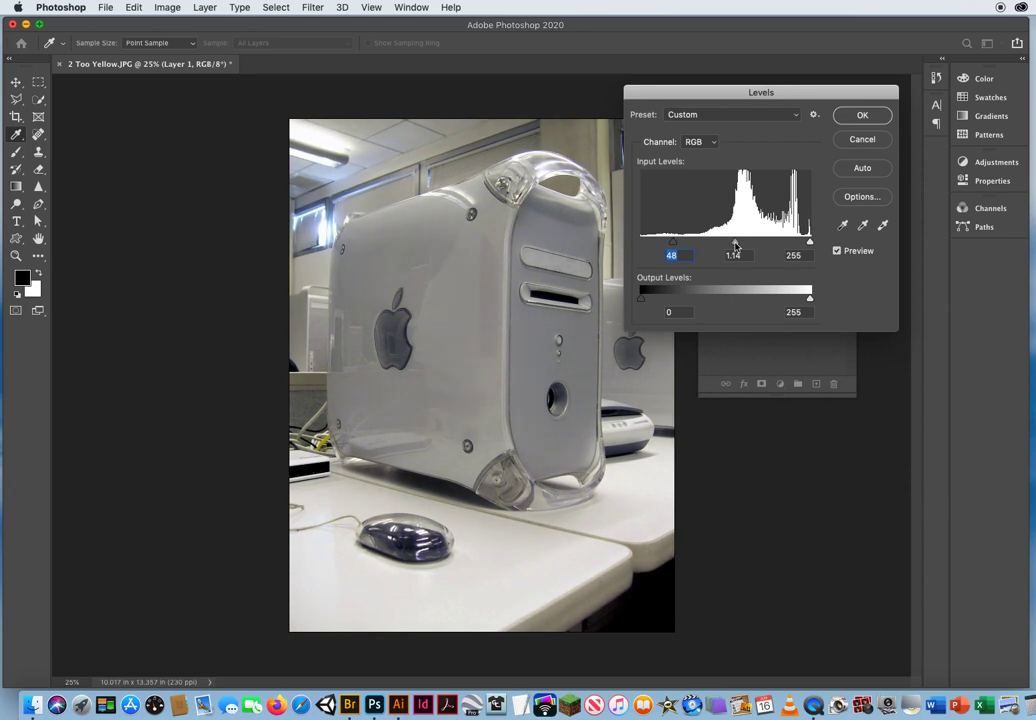
{"action": "left_click_drag", "start_coordinate": [808, 240], "coordinate": [796, 240]}
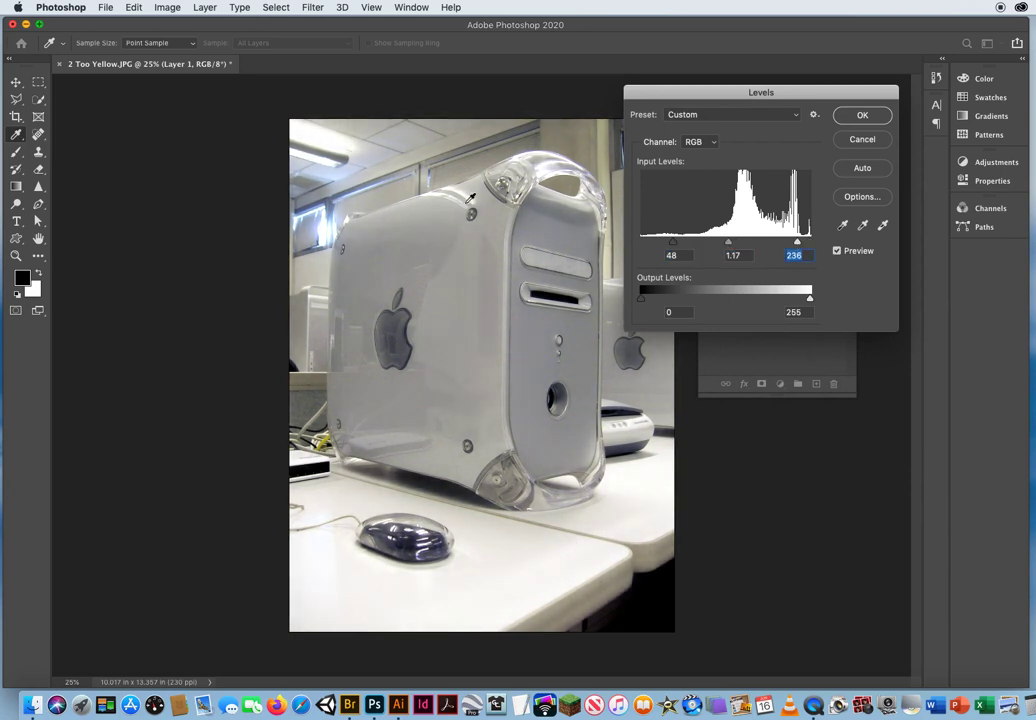
{"action": "left_click", "coordinate": [870, 116]}
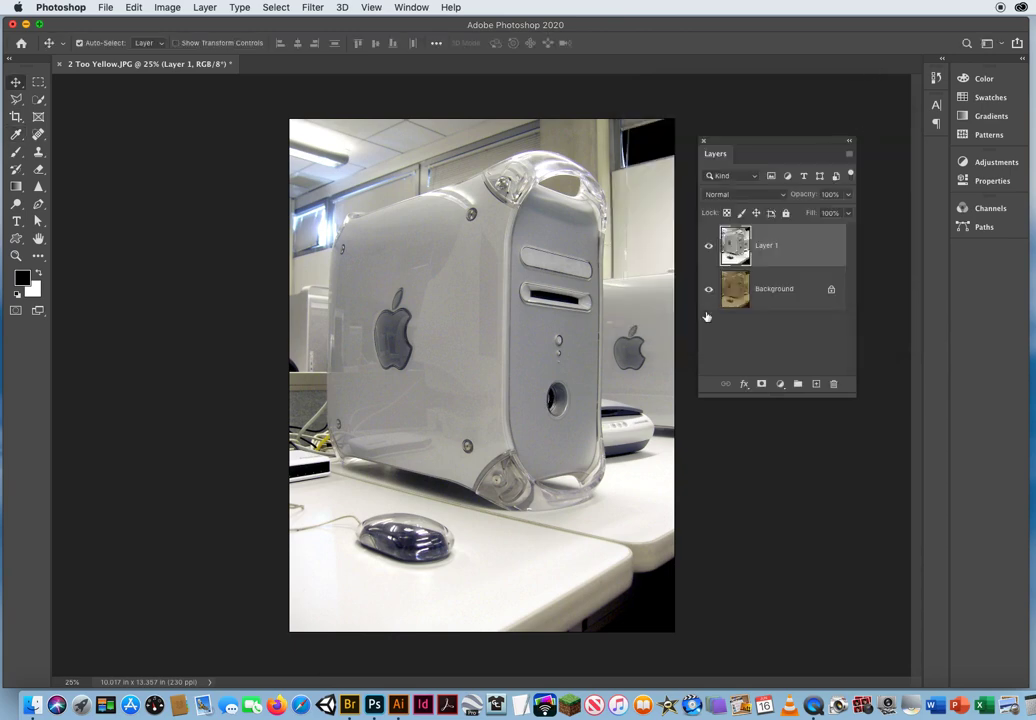
{"action": "left_click", "coordinate": [708, 246]}
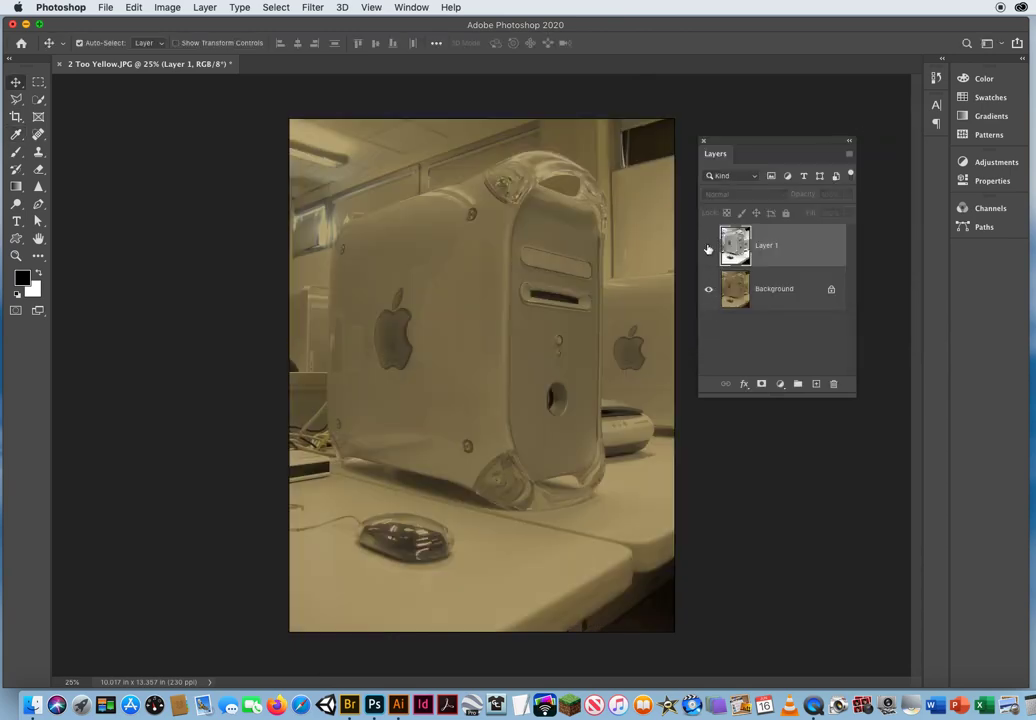
{"action": "left_click", "coordinate": [708, 248]}
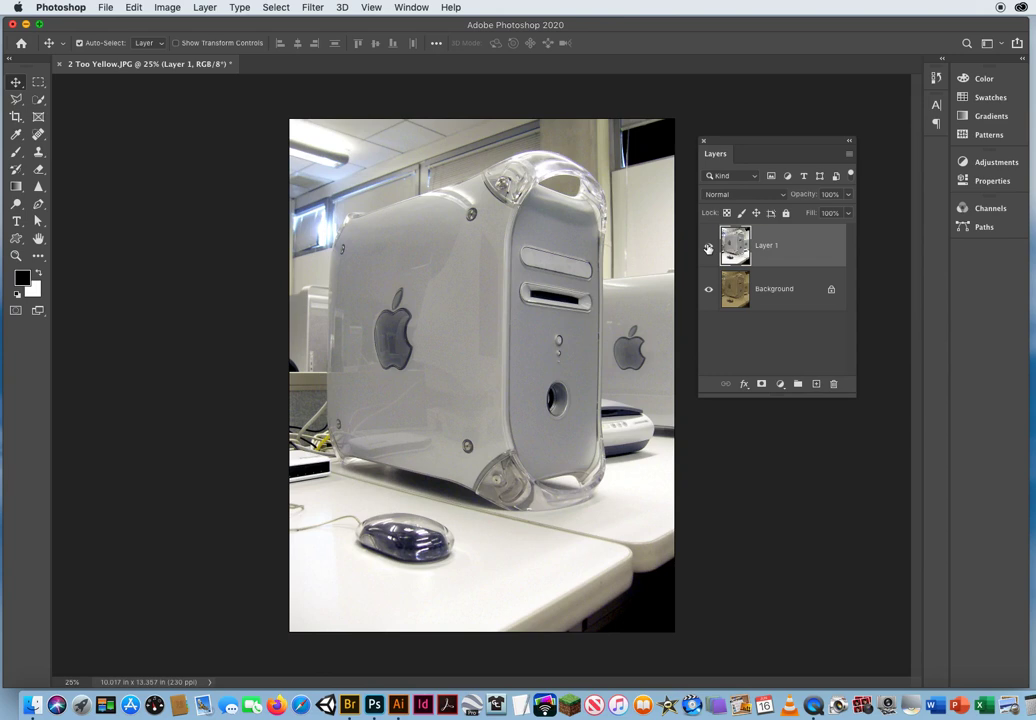
{"action": "left_click", "coordinate": [706, 248]}
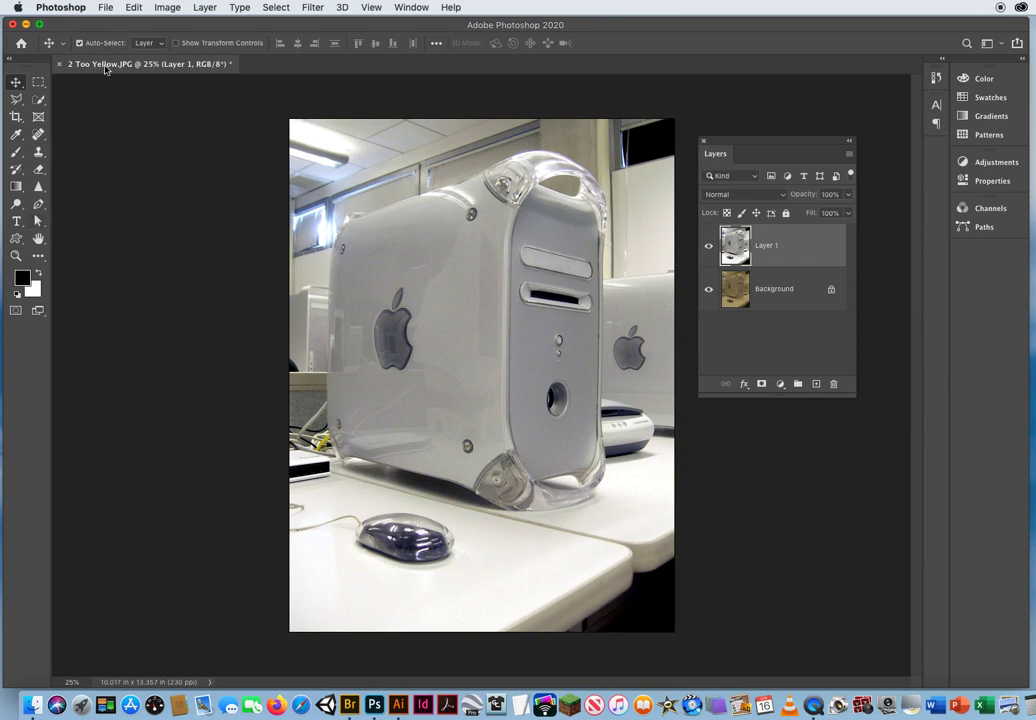
{"action": "mouse_move", "coordinate": [228, 244]}
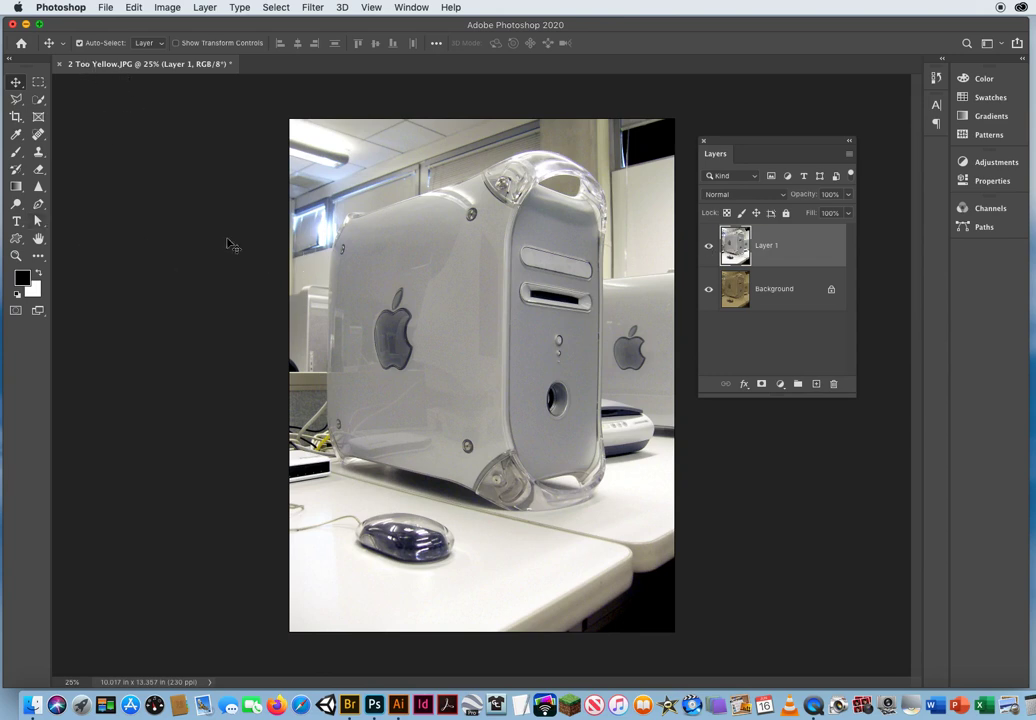